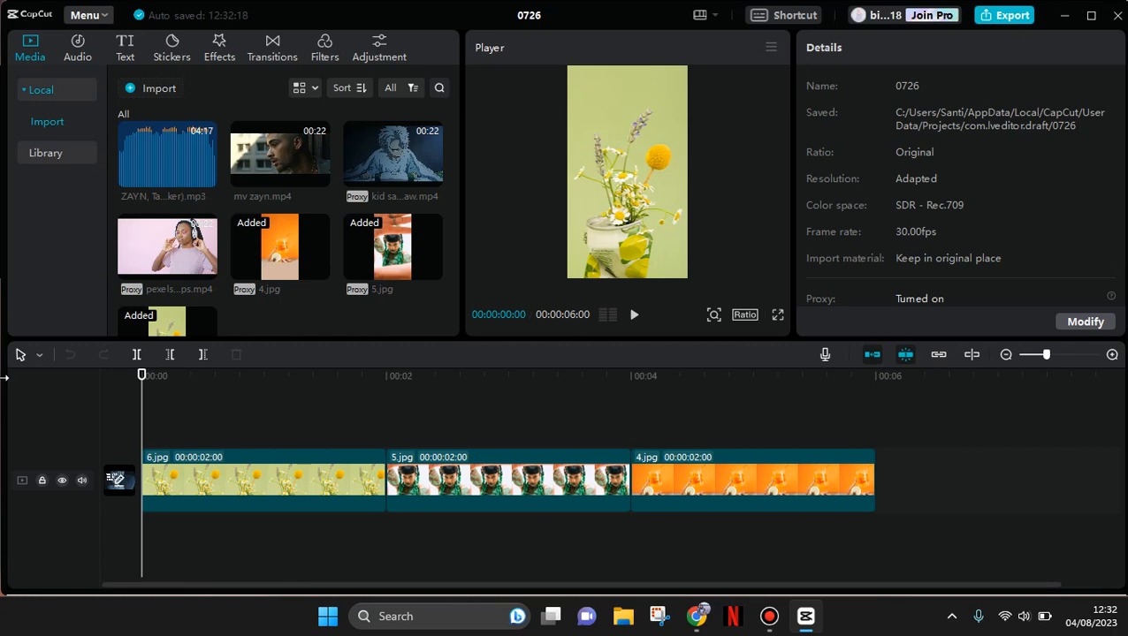
mouse_move(743, 239)
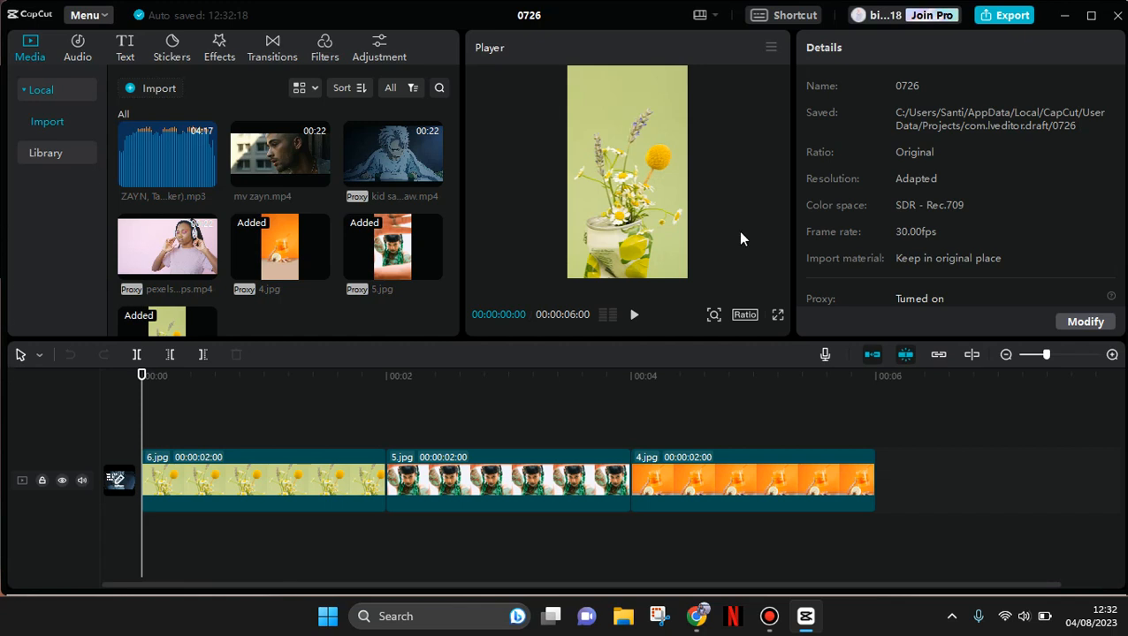
mouse_move(380, 369)
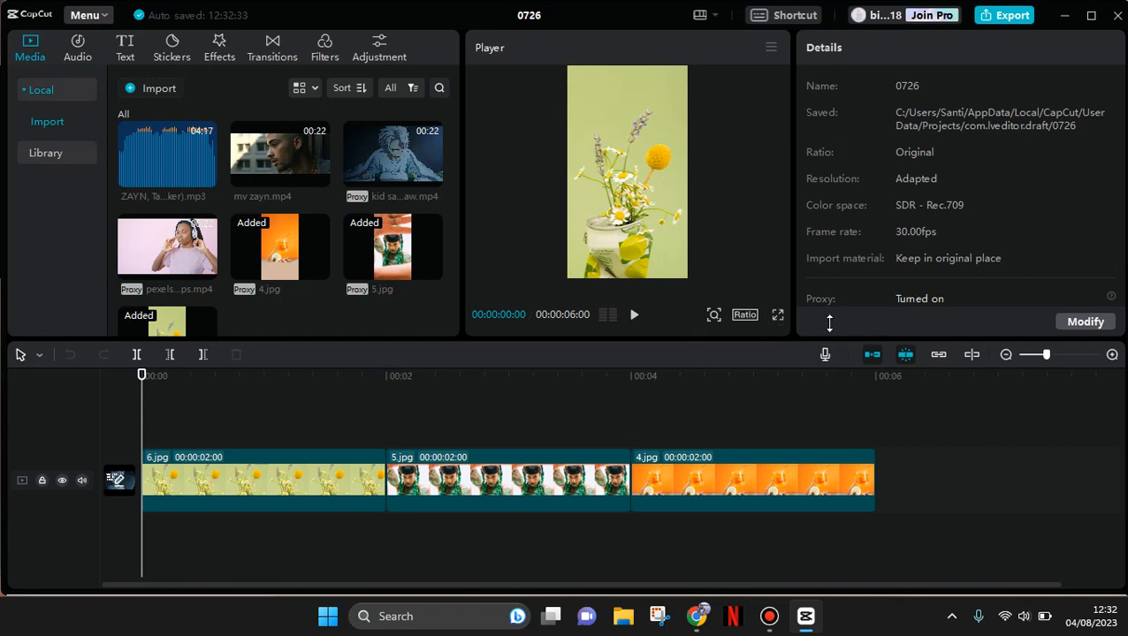
mouse_move(842, 306)
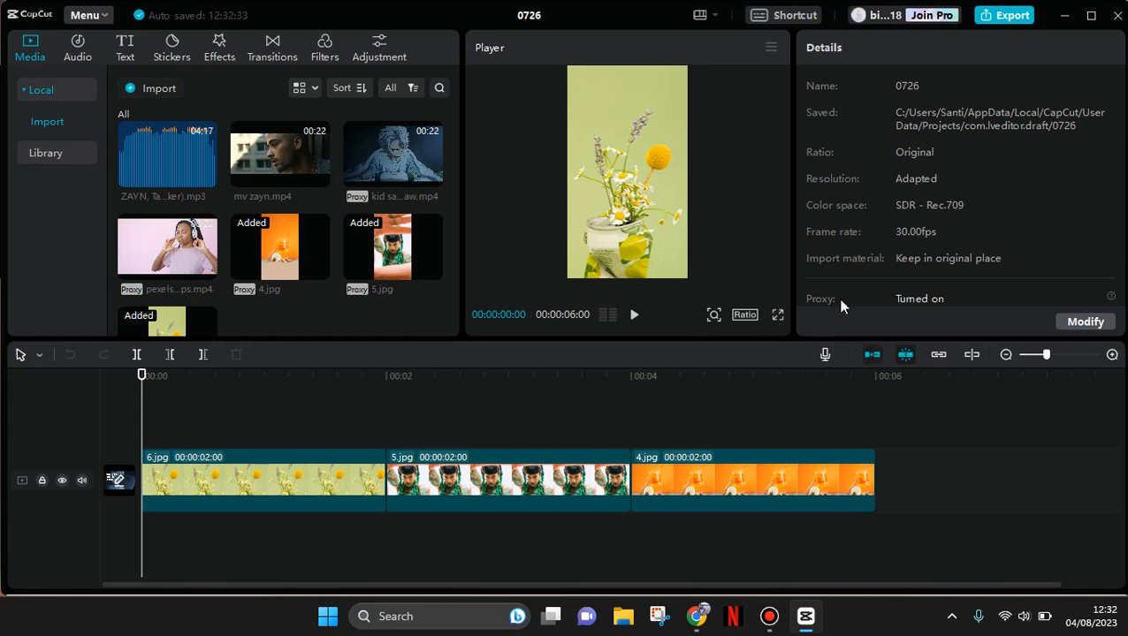
mouse_move(827, 368)
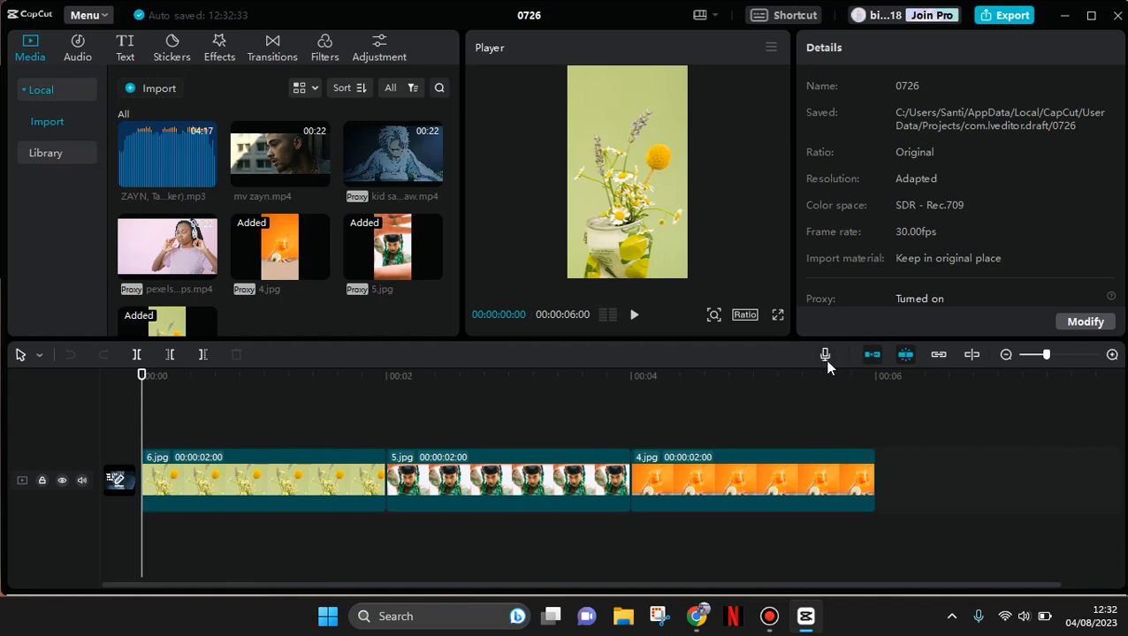
mouse_move(841, 74)
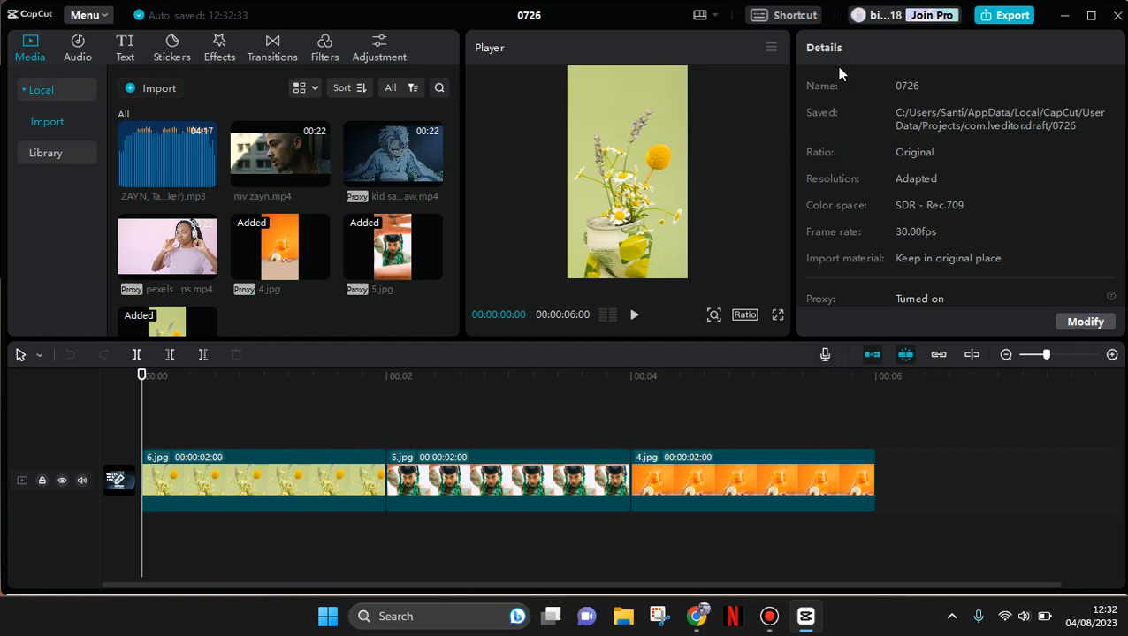
mouse_move(838, 369)
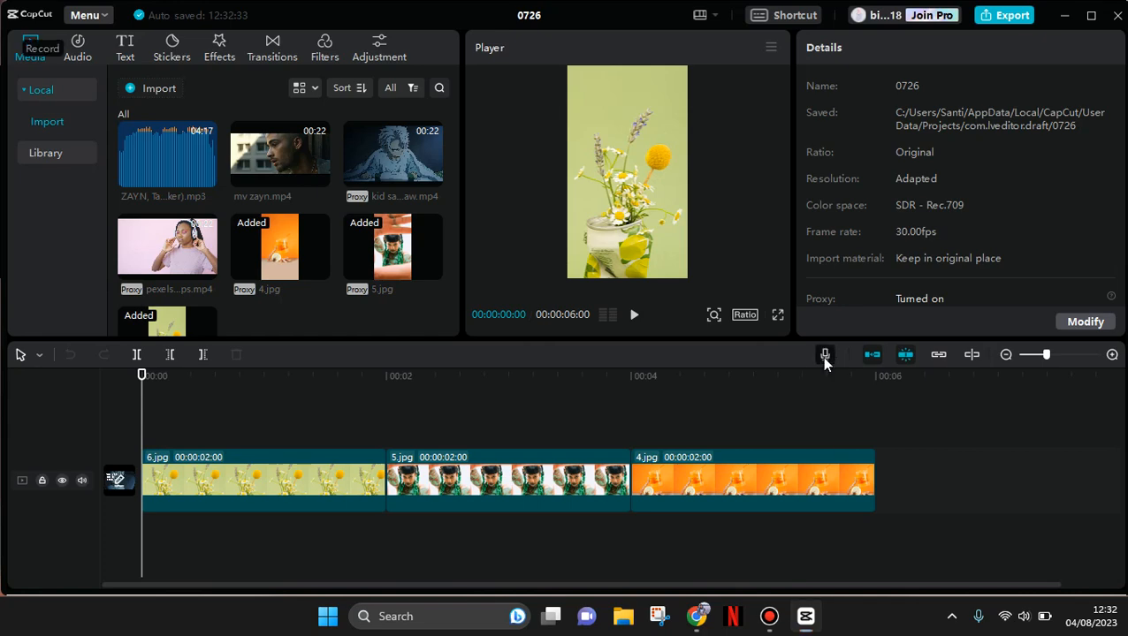
Raise the recording volume to 119 with echo reduction on and the project muted
click(824, 353)
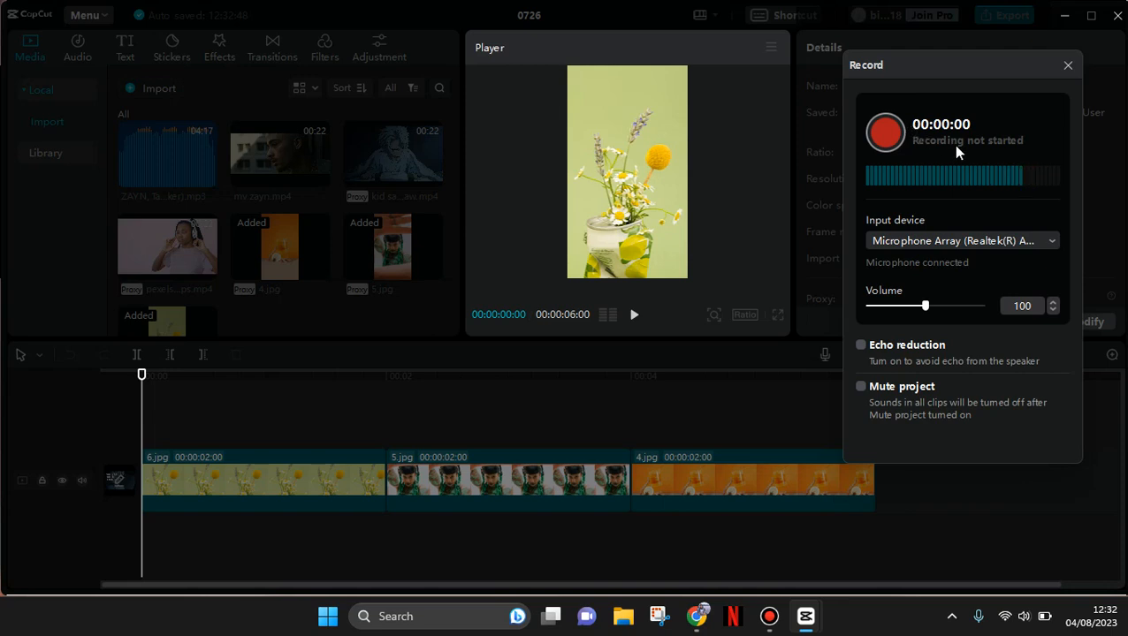
mouse_move(888, 156)
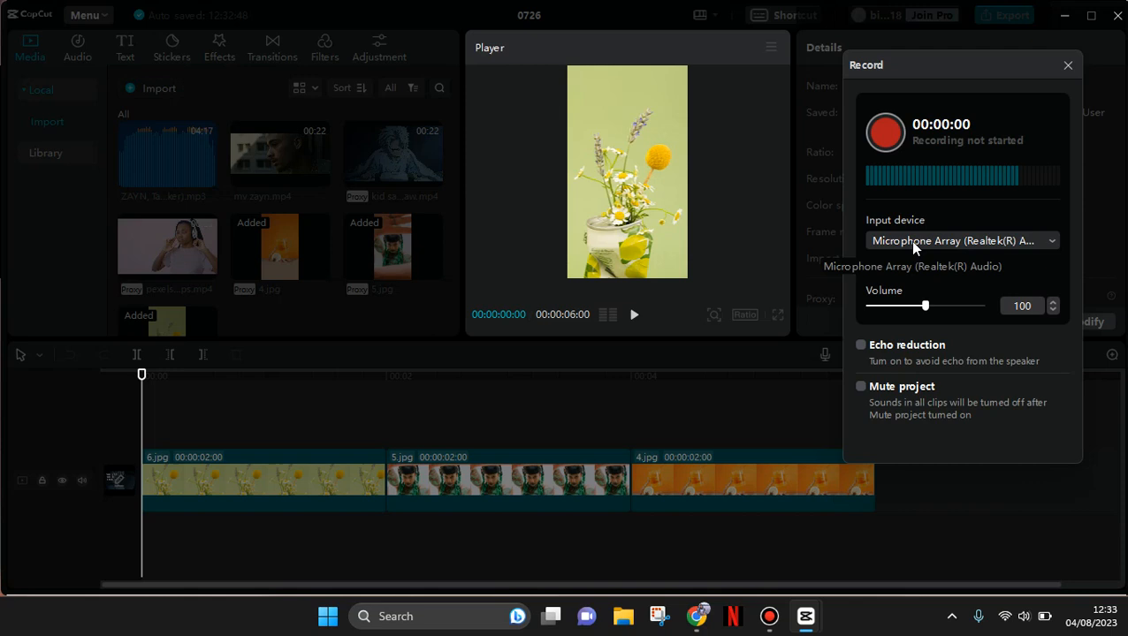
drag(924, 306, 937, 306)
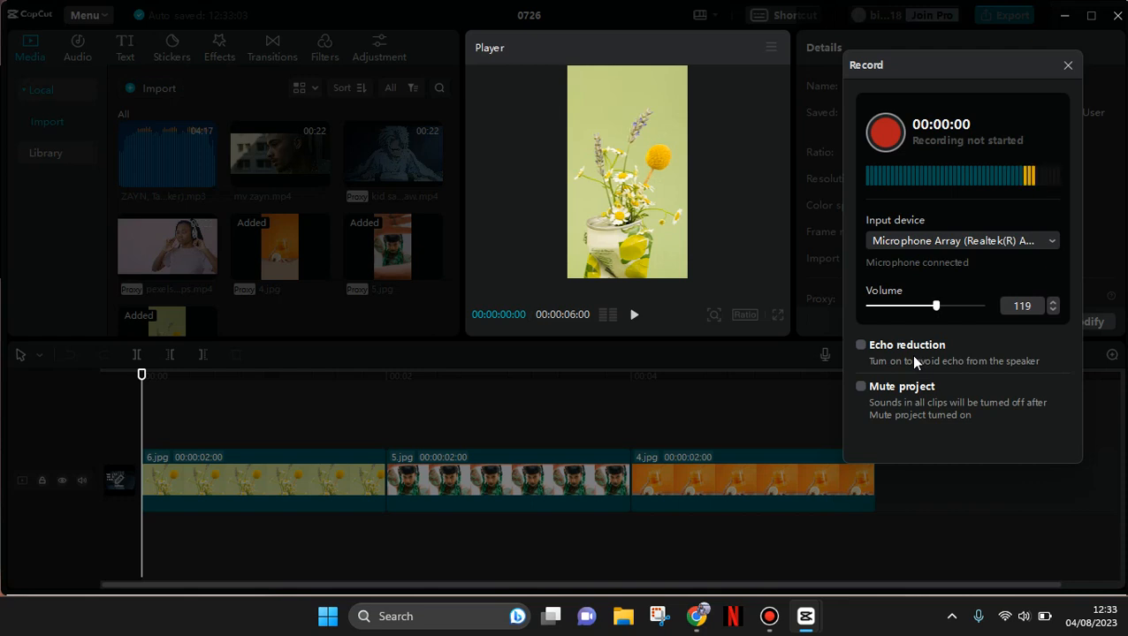
mouse_move(911, 370)
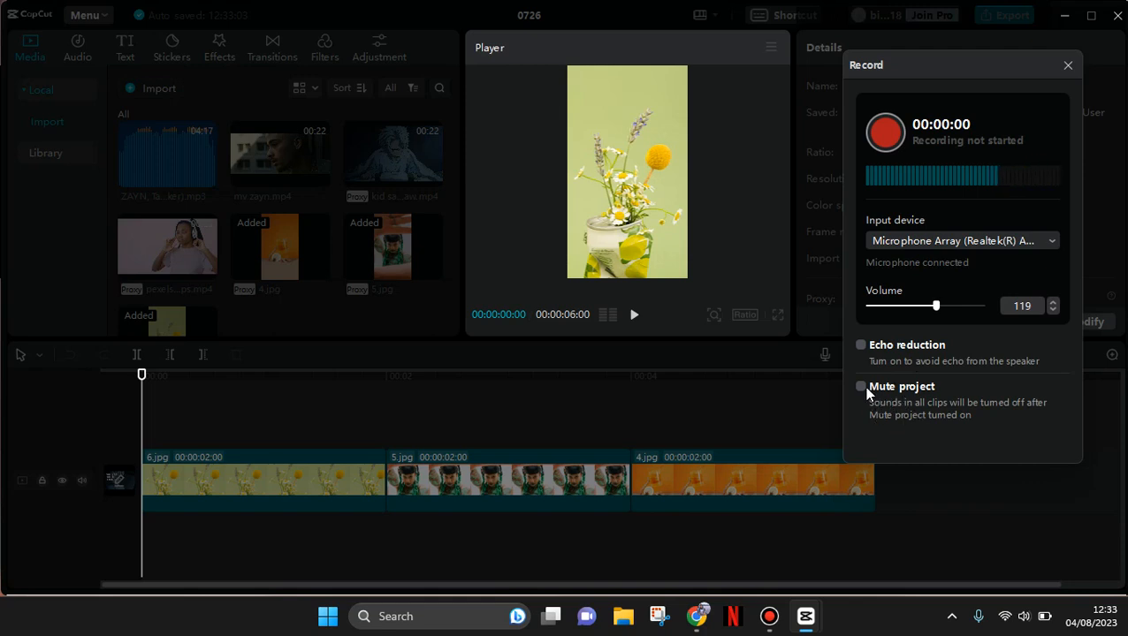
click(861, 345)
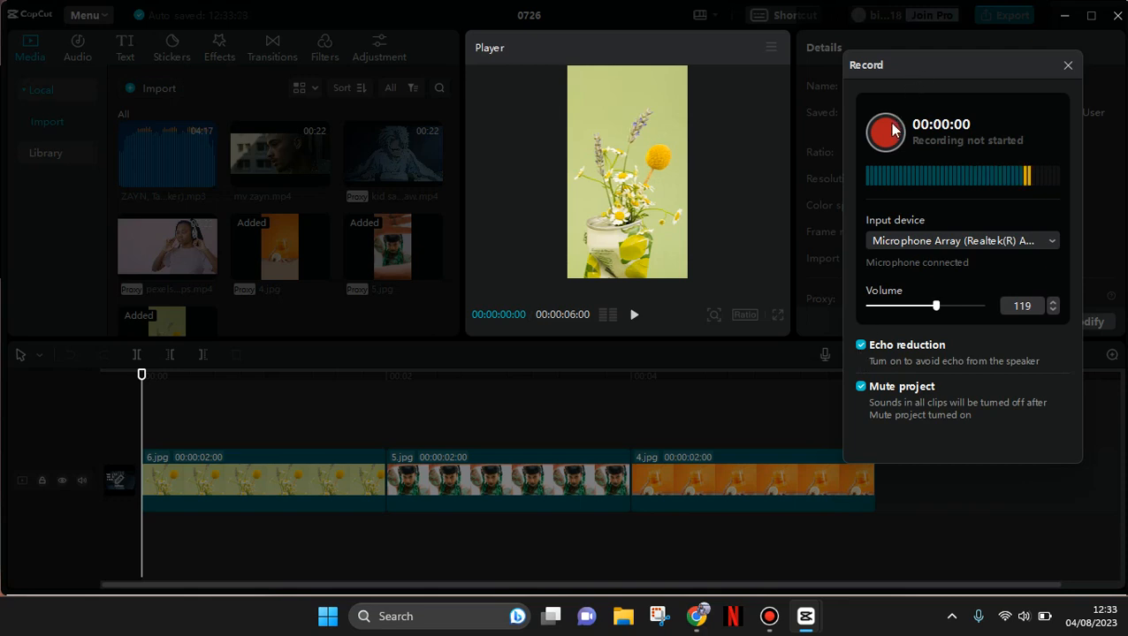
Record the voiceover as clip Record2 under the image clips and close the recorder
click(884, 131)
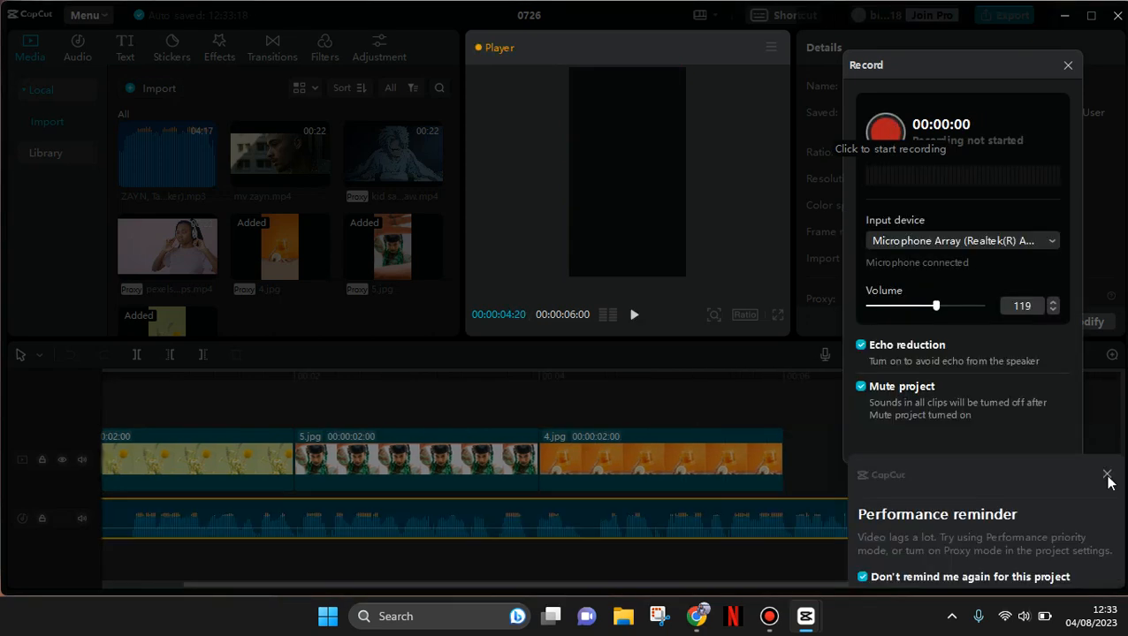
click(1107, 474)
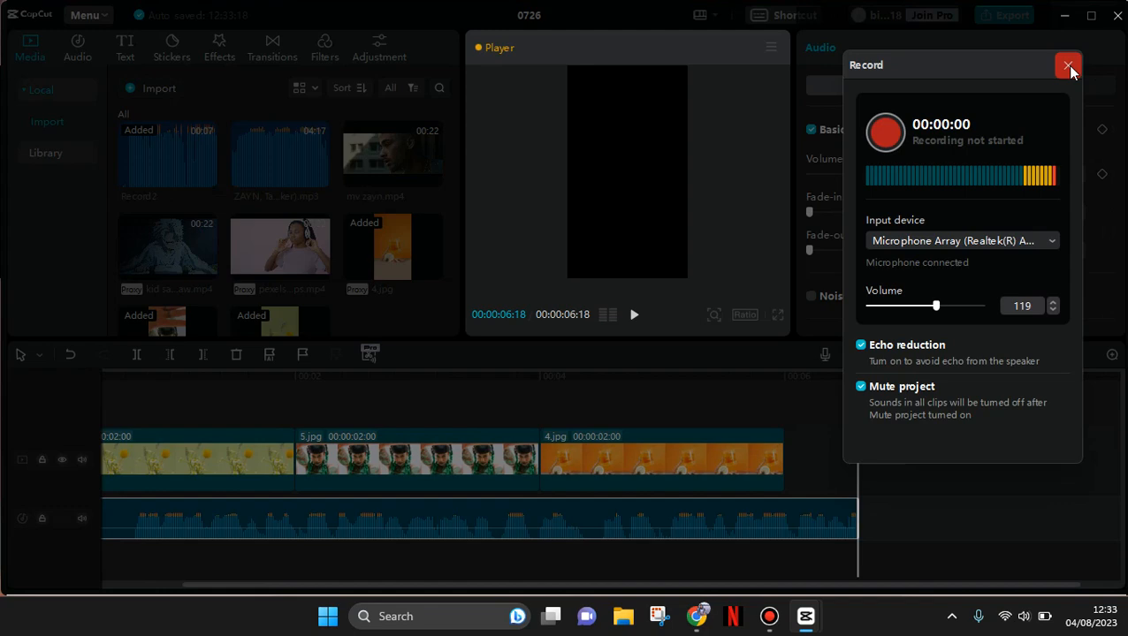
click(1068, 67)
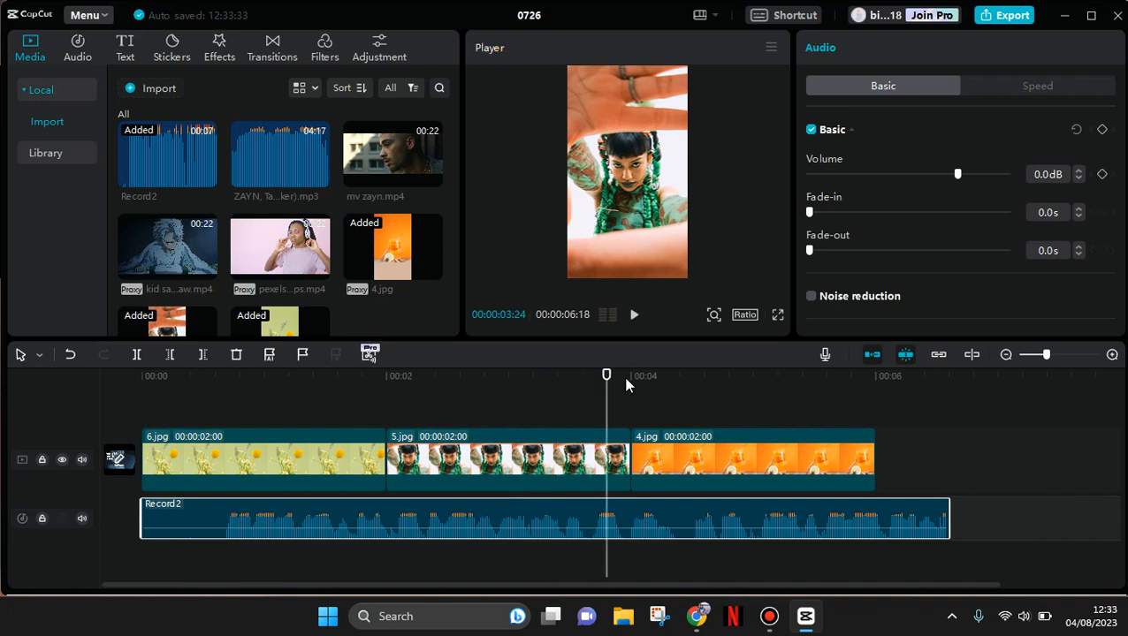
mouse_move(626, 381)
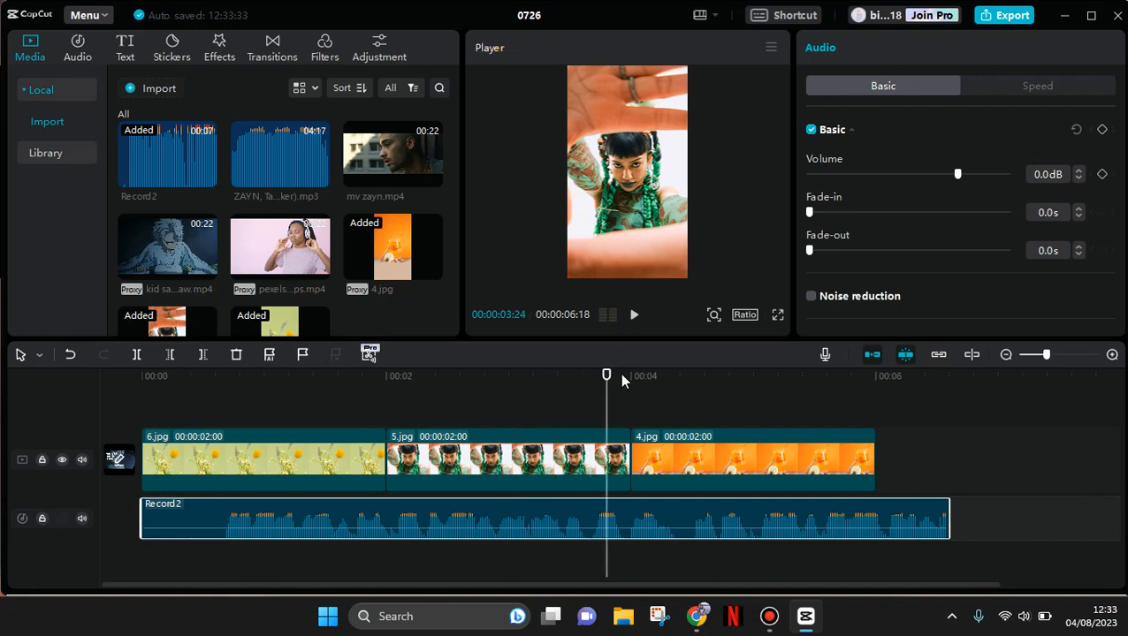